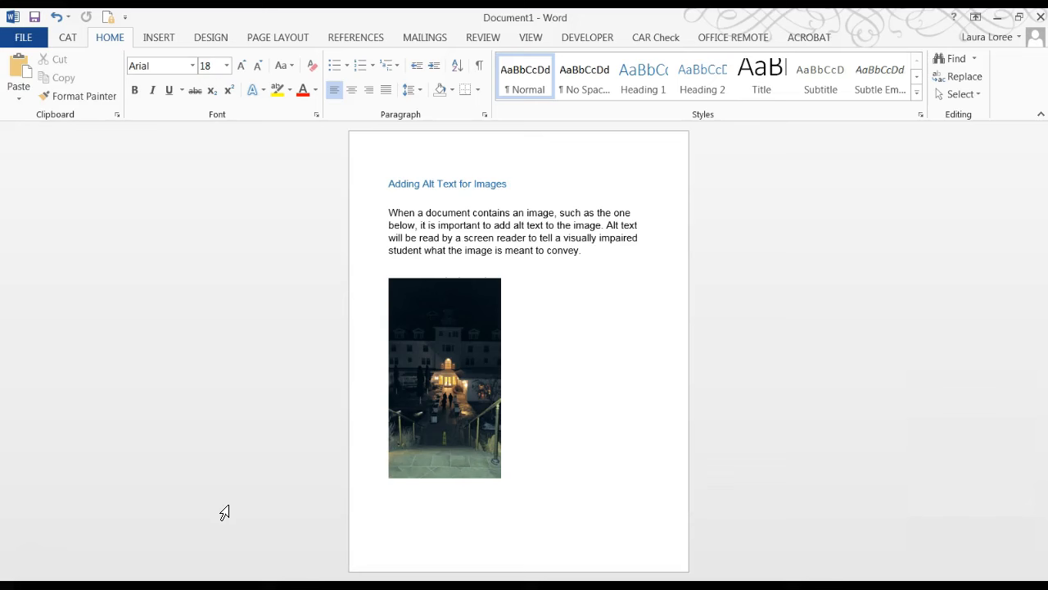
Open Format Picture for the hotel photo from its right-click menu.
{"action": "right_click", "coordinate": [444, 377]}
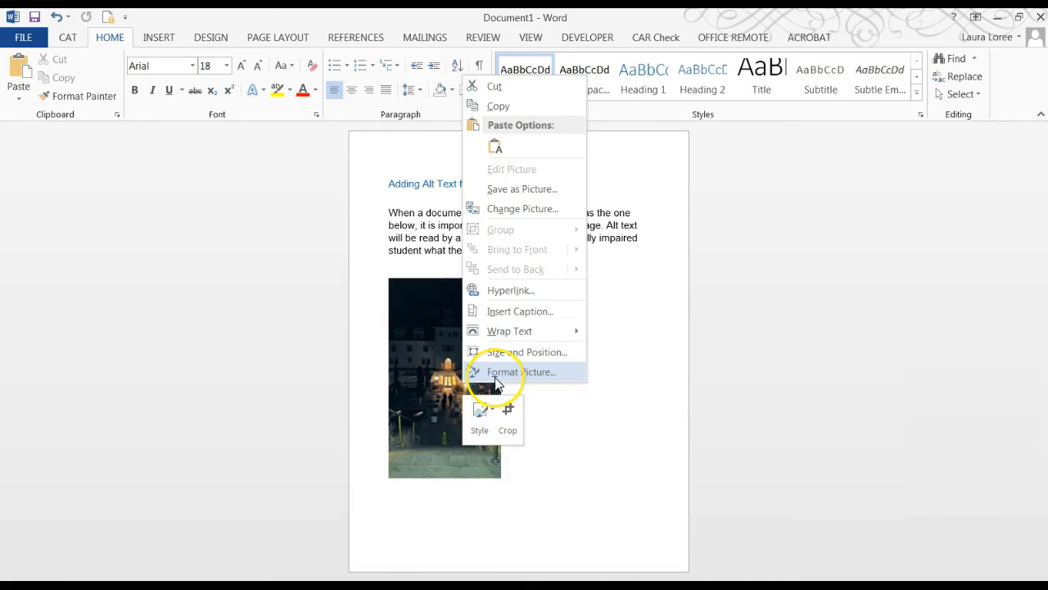
{"action": "left_click", "coordinate": [520, 372]}
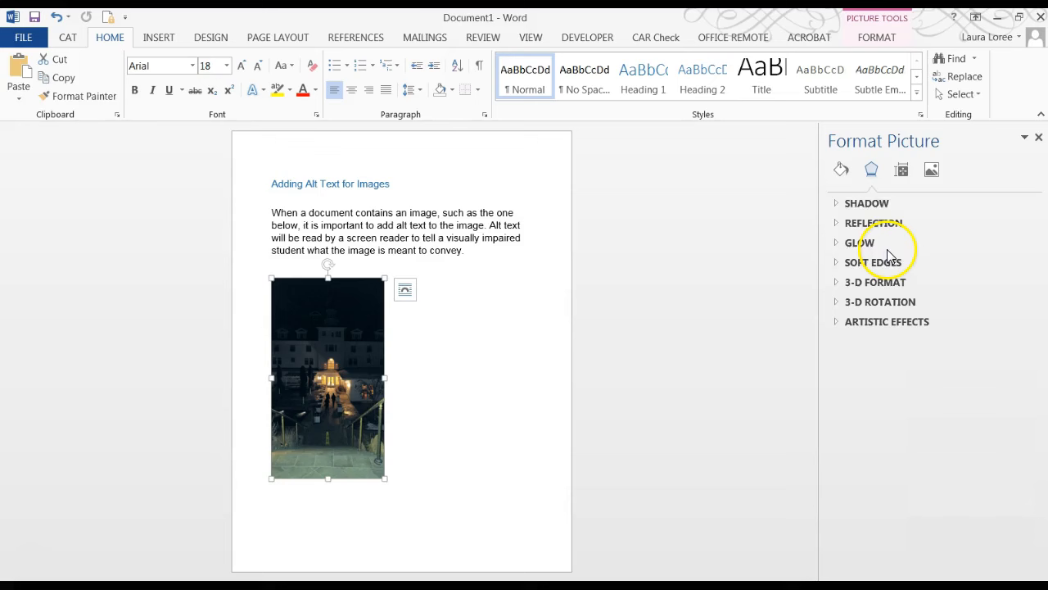
{"action": "mouse_move", "coordinate": [901, 169]}
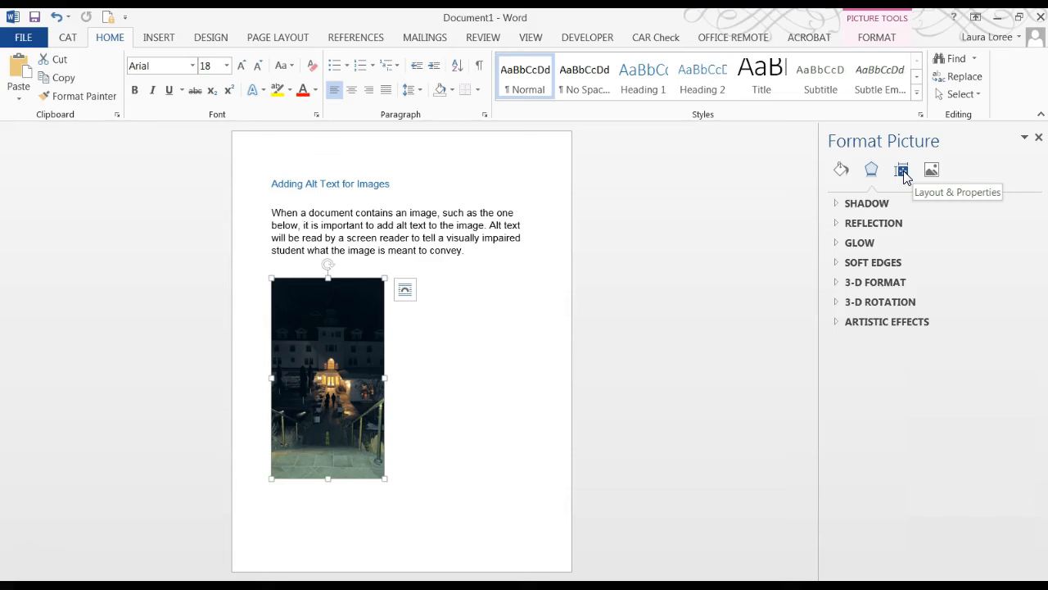
Under Layout & Properties, enter alt text description 'Entering the historice Stanley Hotwel at night.'.
{"action": "left_click", "coordinate": [902, 170]}
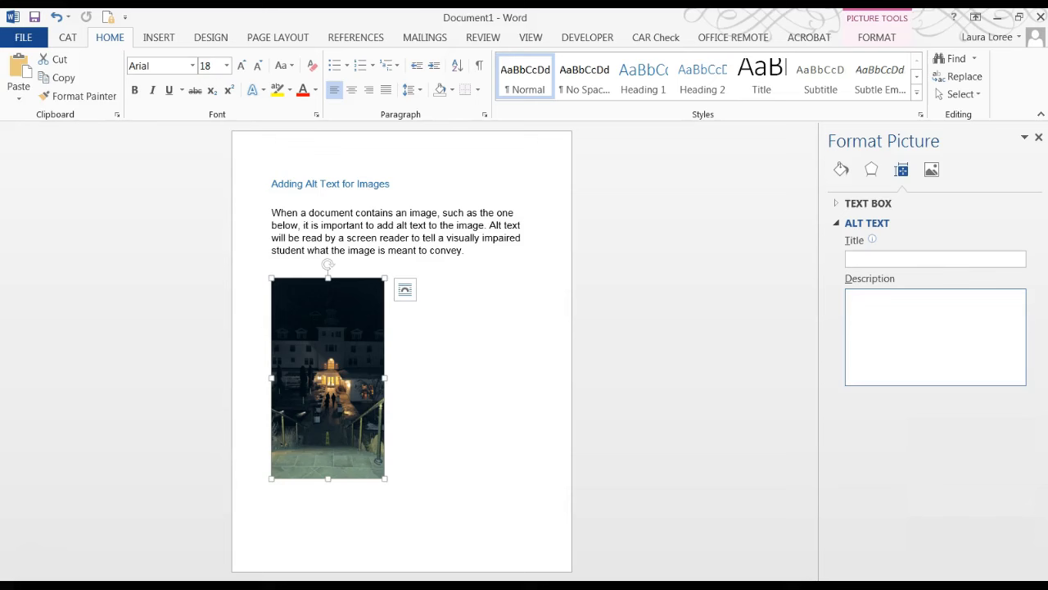
{"action": "type", "text": "Entering the historice Stanley Hotwel at night."}
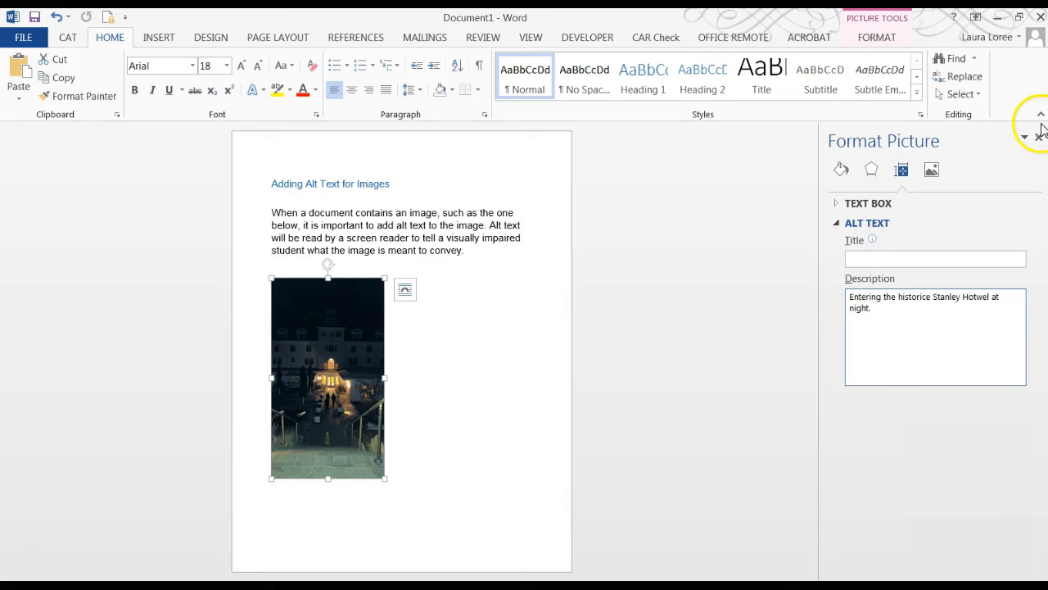